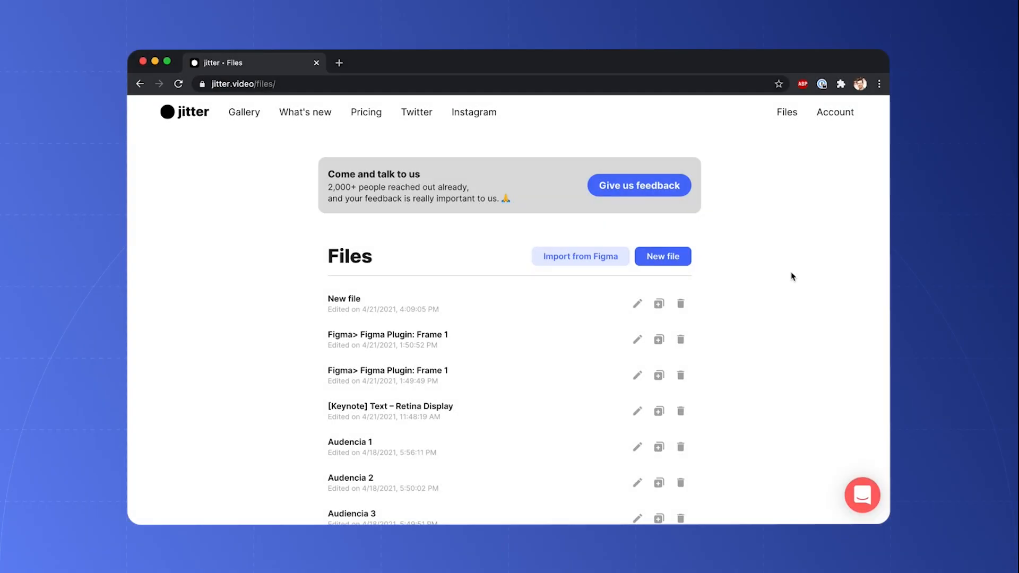
Create a new file and set its artboard format to 1080p (1920 × 1080).
left_click(662, 256)
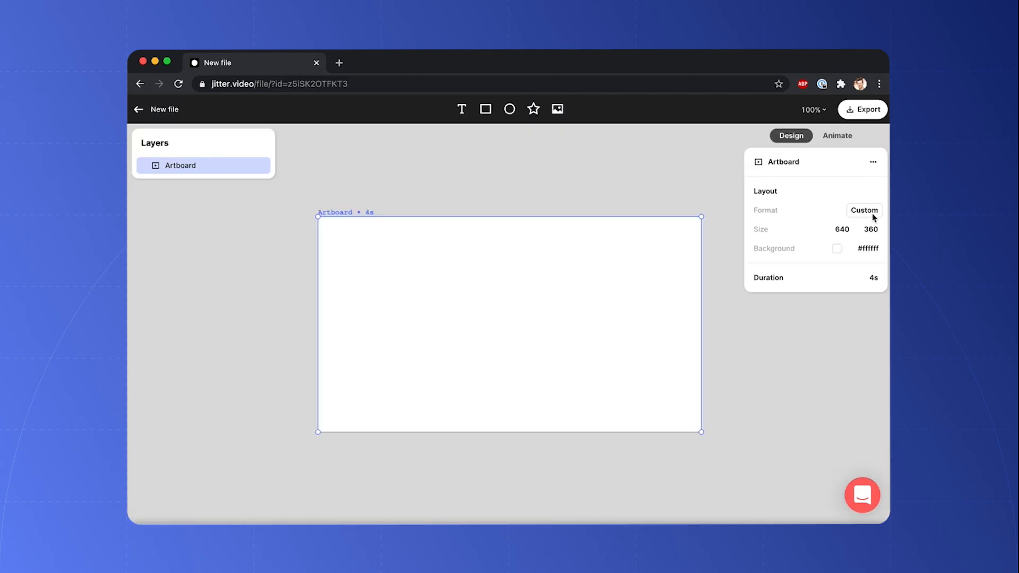
left_click(864, 210)
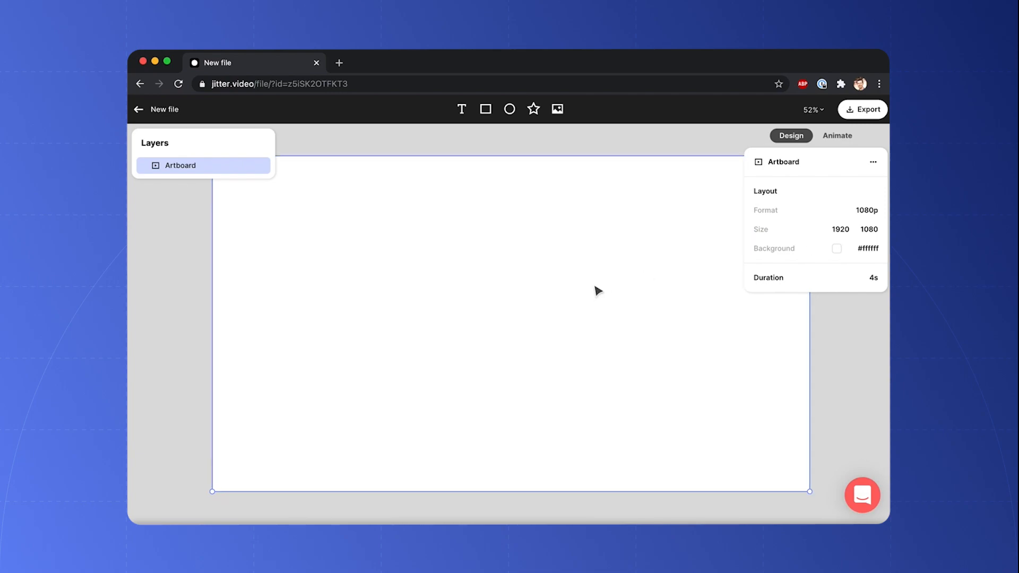
Import Bloc 1.png and Bloc 2.png onto the artboard as the first grid tiles.
left_click(557, 109)
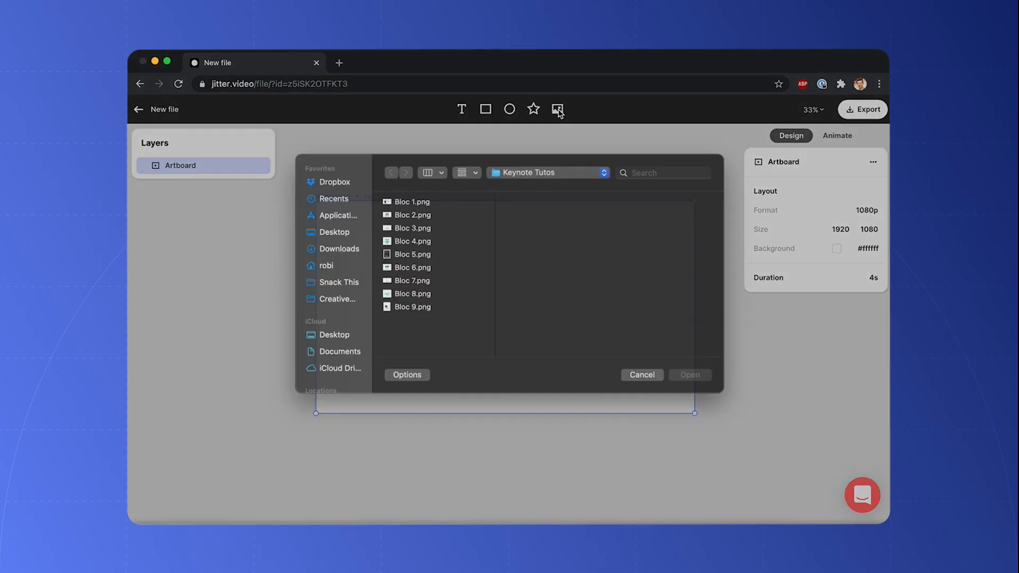
left_click(411, 202)
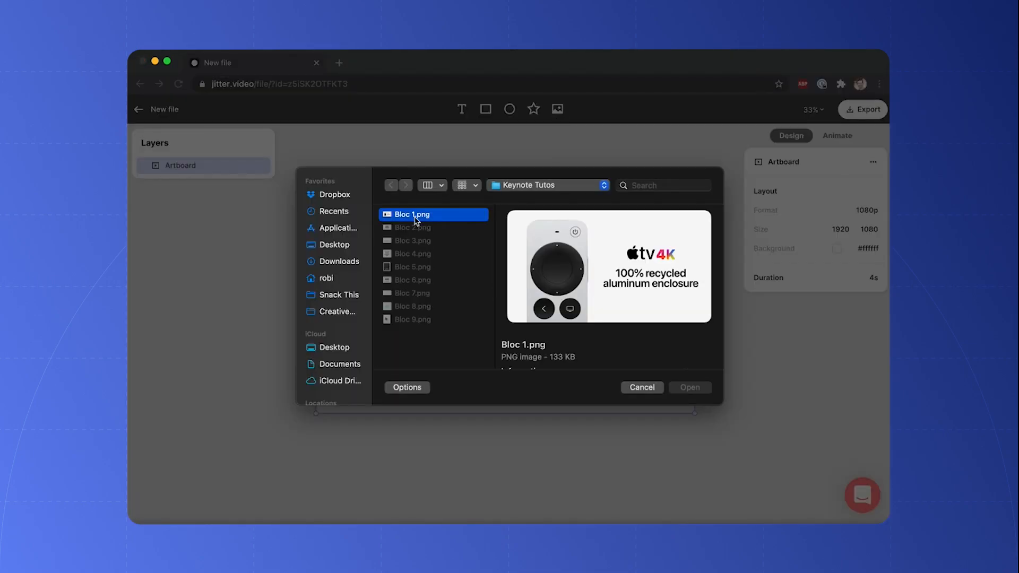
left_click(689, 387)
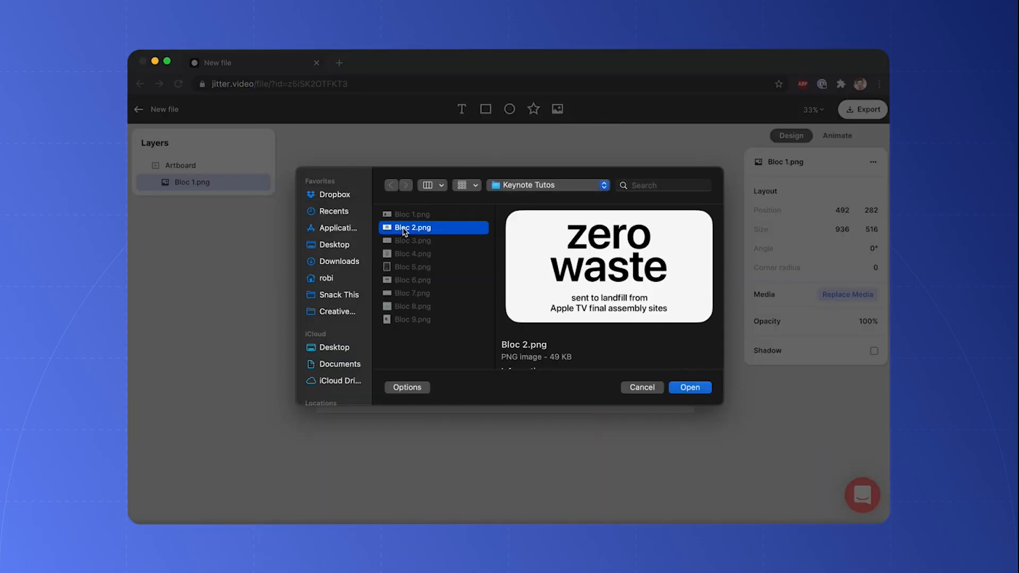
left_click(690, 387)
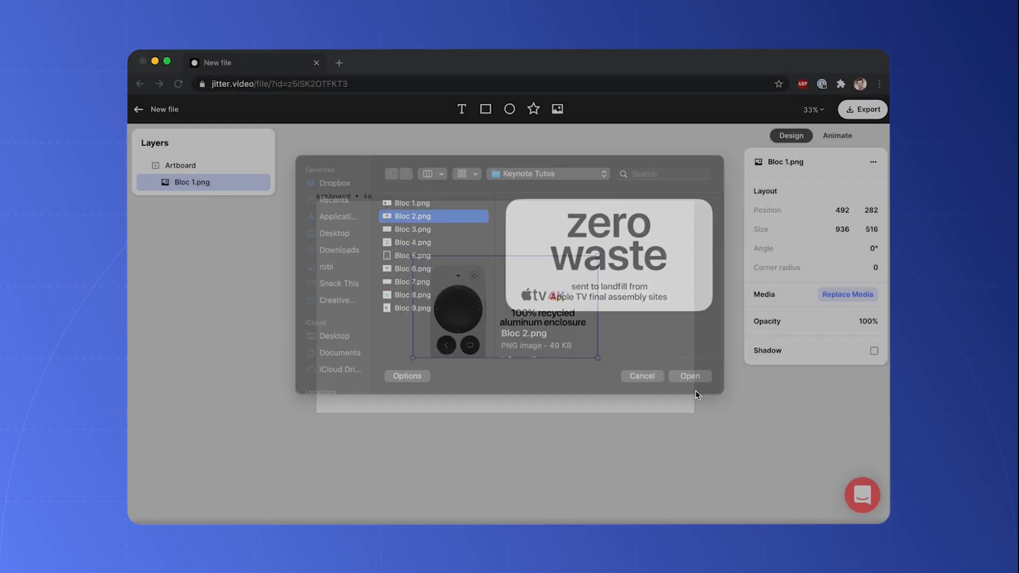
left_click(690, 375)
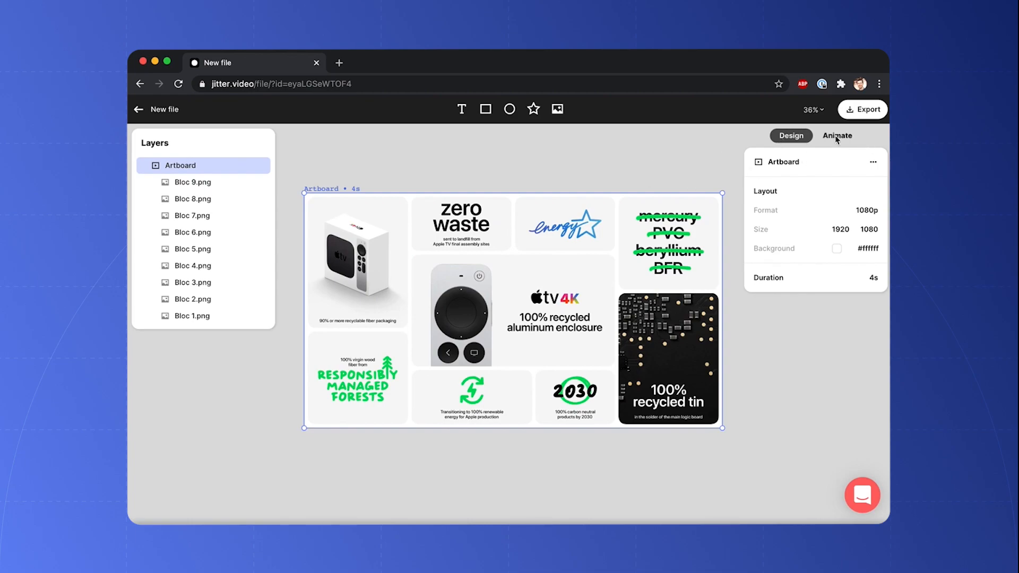
In Animate mode, give Bloc 2 a one-second Slide in moving downward by 120.
left_click(837, 135)
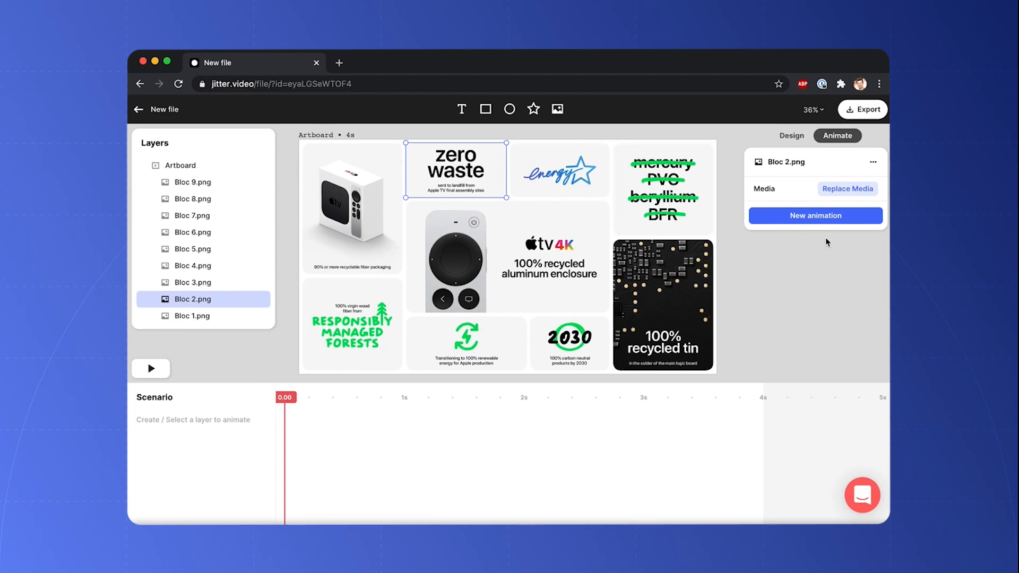
left_click(815, 215)
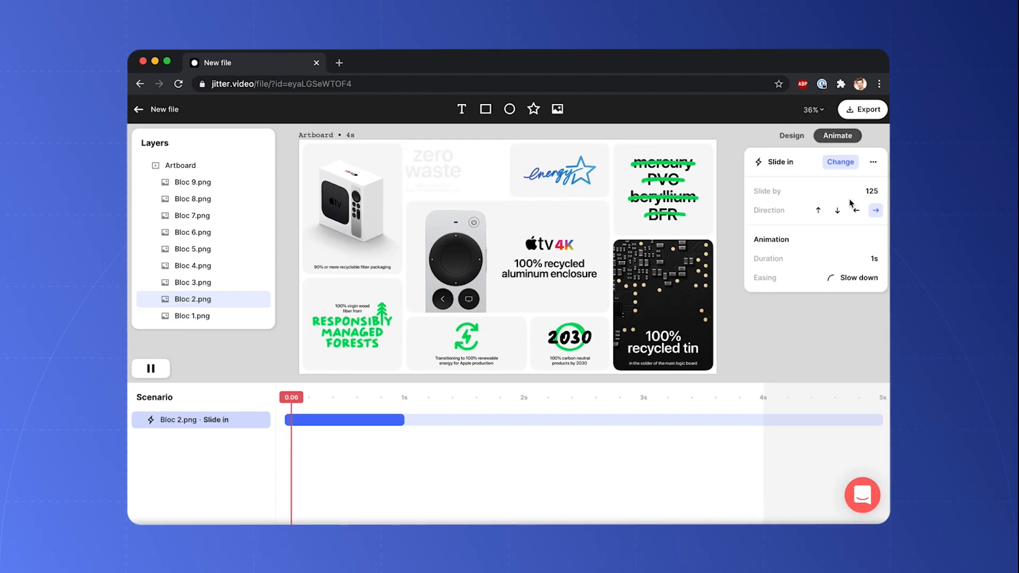
left_click(837, 211)
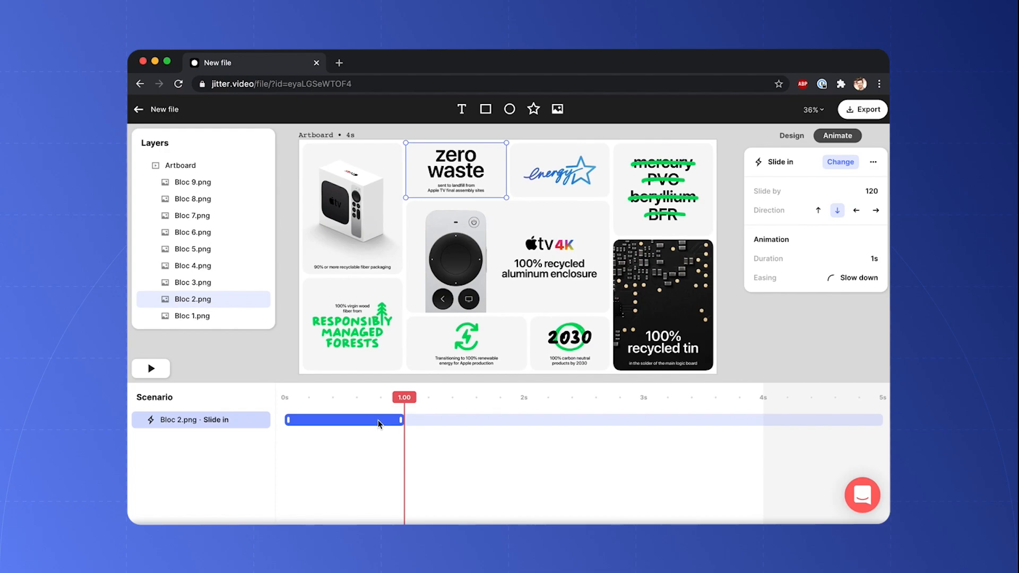
mouse_move(517, 393)
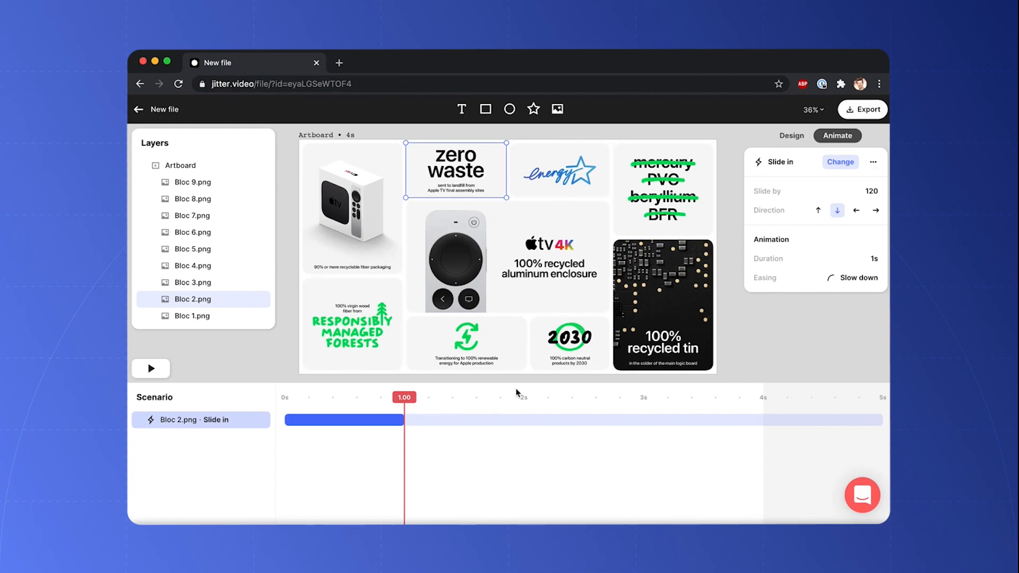
Apply Slide in to Blocs 3–9 together and adjust the renewable energy tile's direction.
left_click(557, 169)
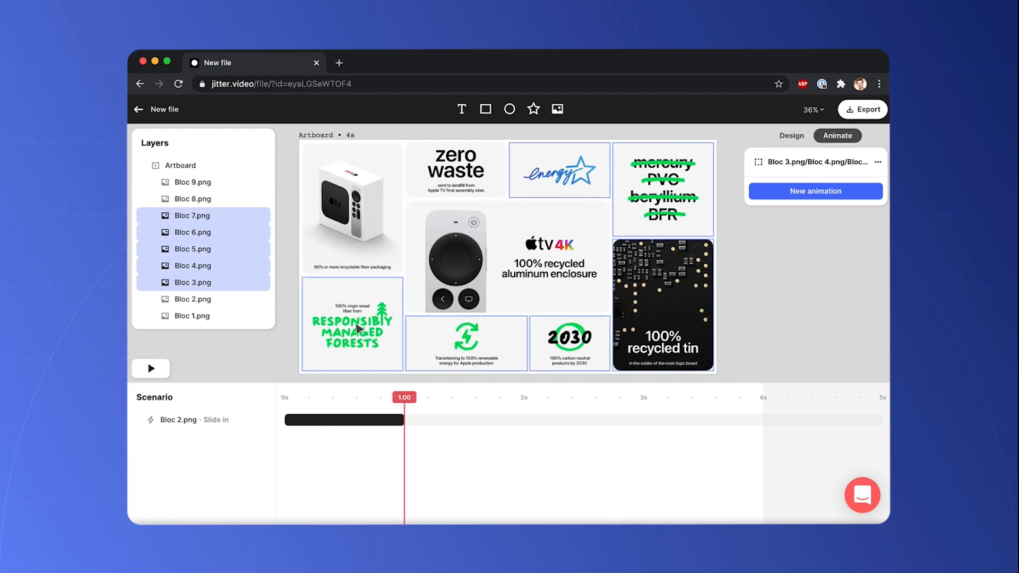
left_click(815, 191)
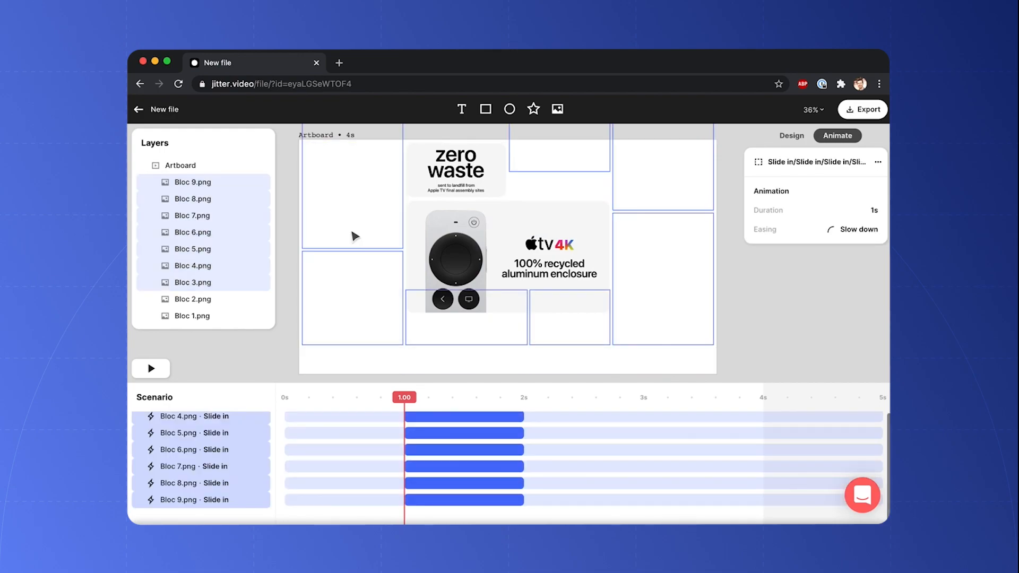
left_click(150, 368)
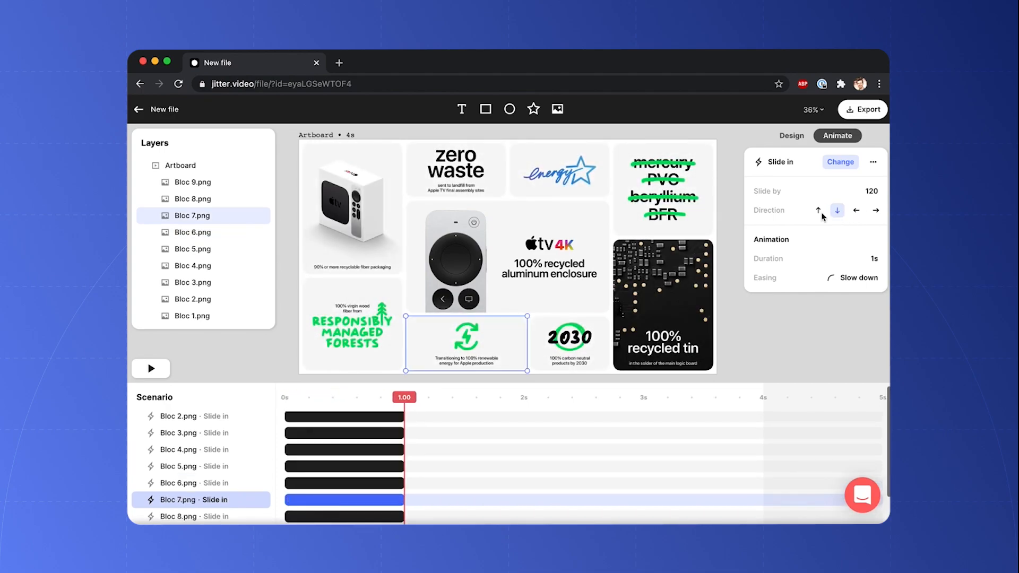
left_click(194, 198)
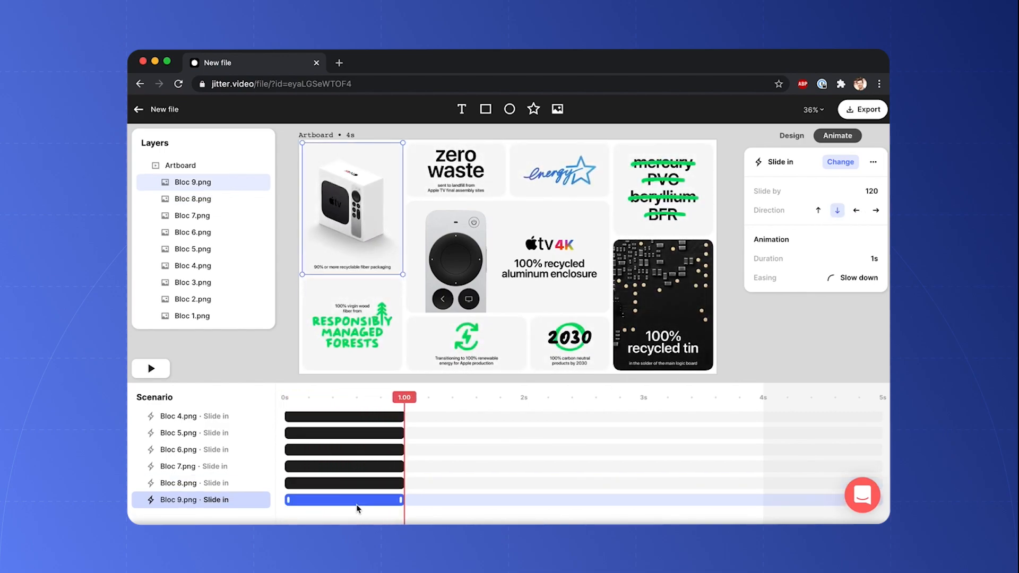
Set the Apple TV box tile to slide rightward and offset the slide-in start times in the timeline.
left_click(876, 210)
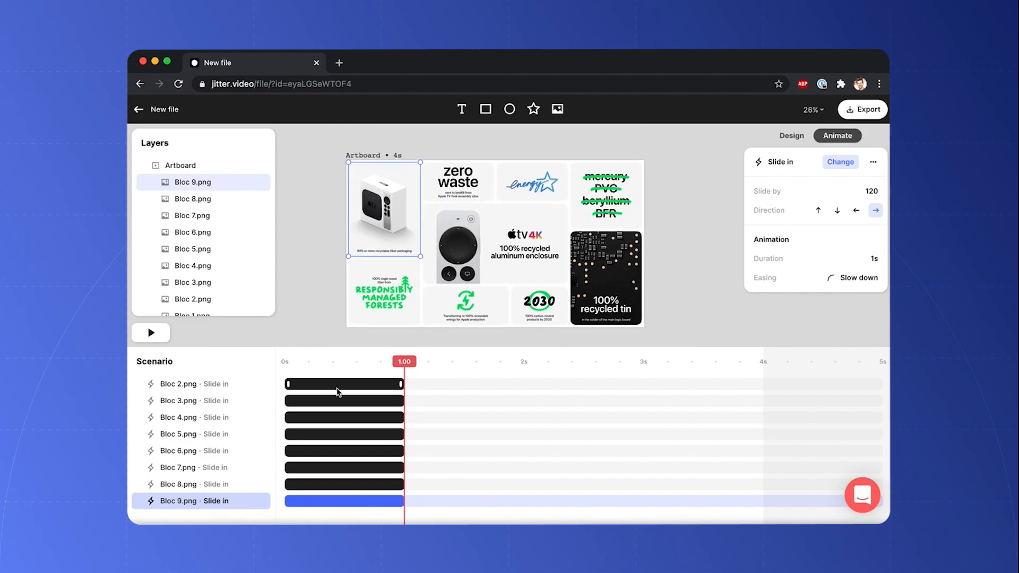
left_click(196, 400)
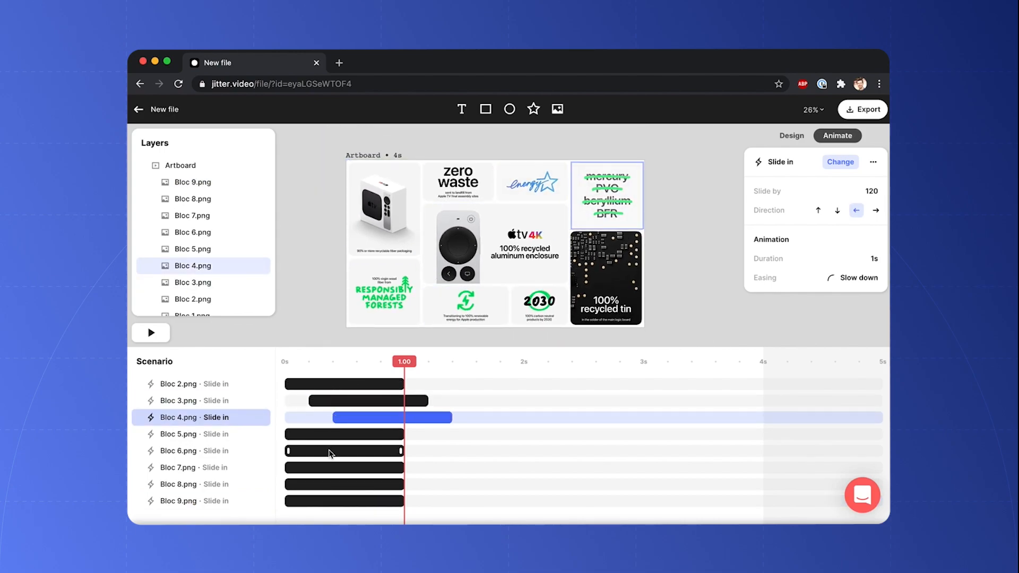
left_click(343, 467)
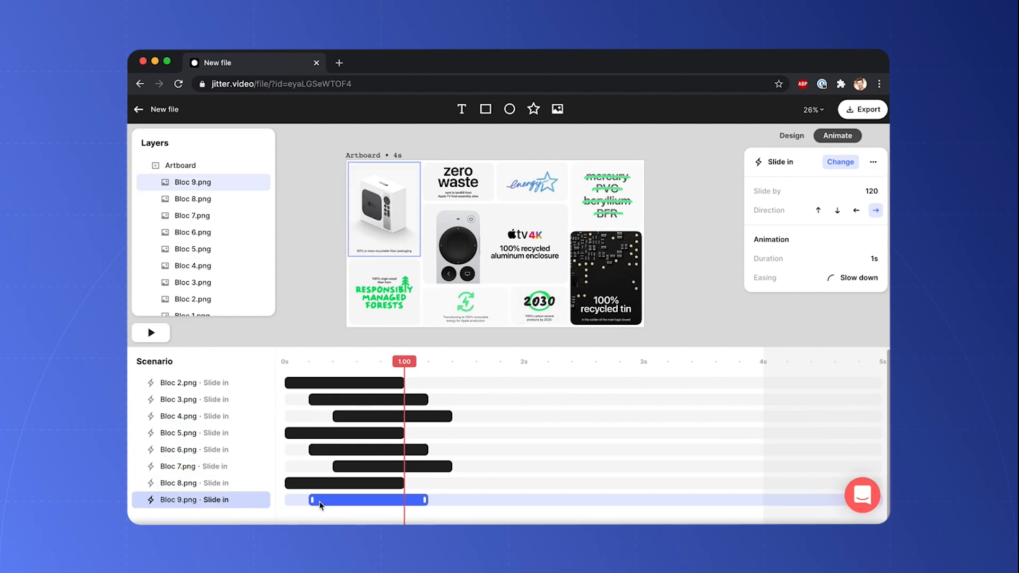
left_click(149, 332)
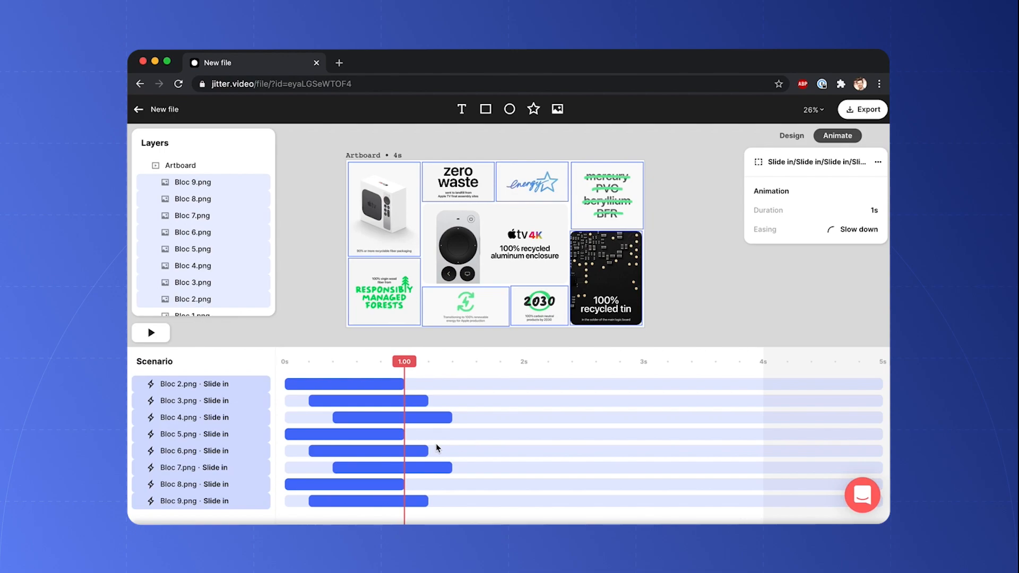
mouse_move(721, 288)
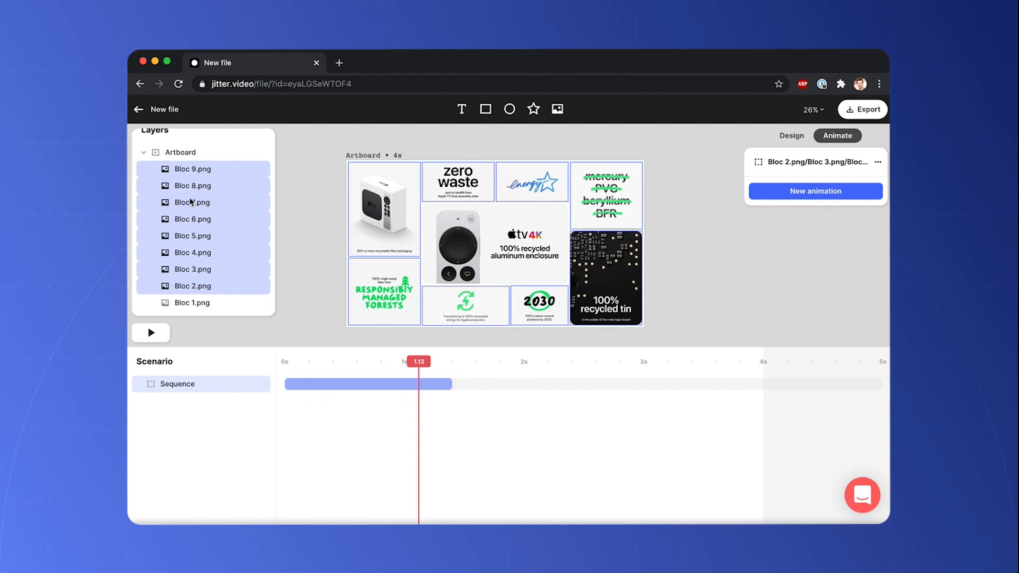
Select Bloc 2 through Bloc 9 and group them, leaving the central tile out.
left_click(192, 252)
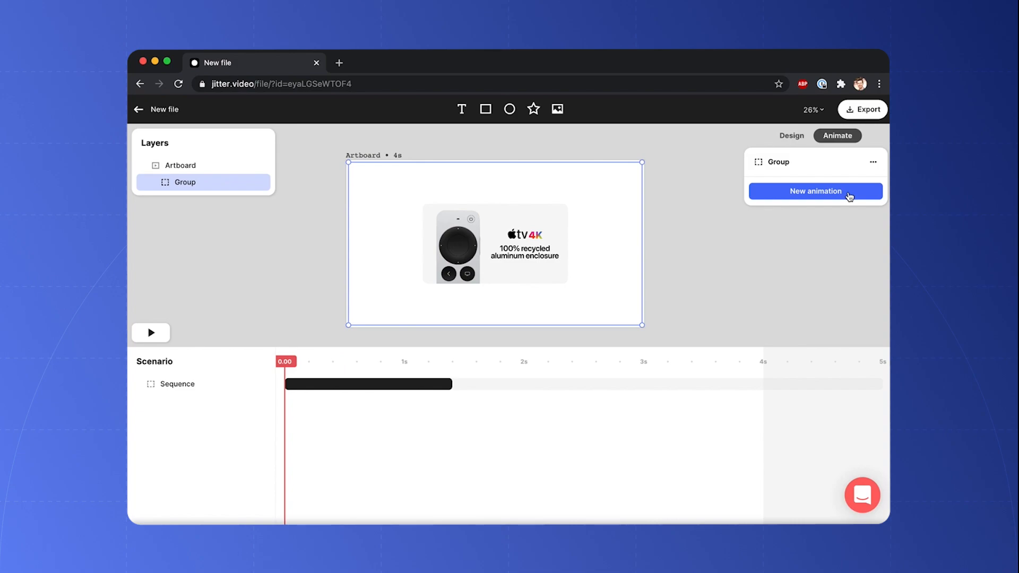
Add a Shrink in from 150% to the group and lengthen its bar toward 2 seconds.
left_click(815, 191)
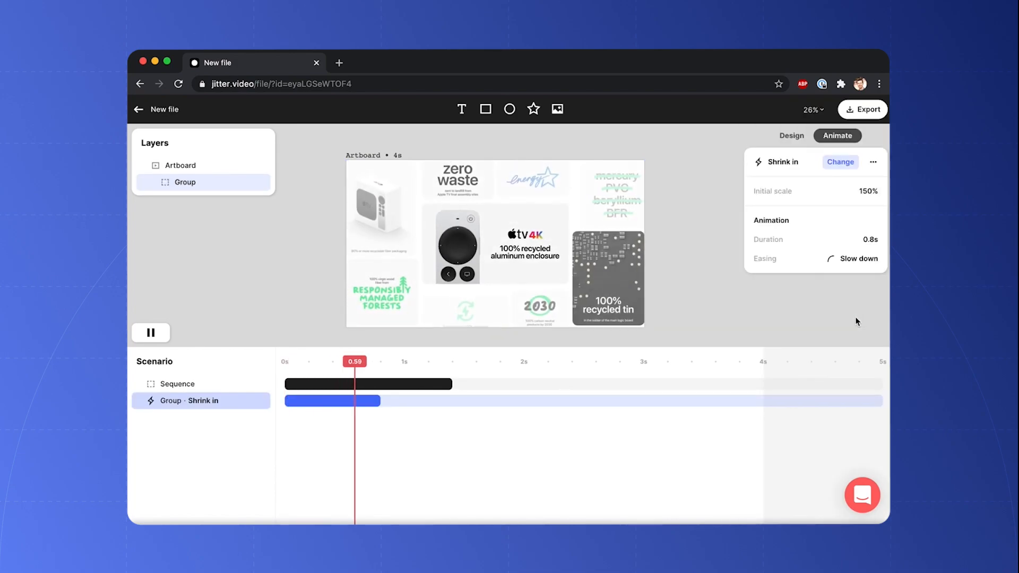
left_click_drag(380, 401, 436, 401)
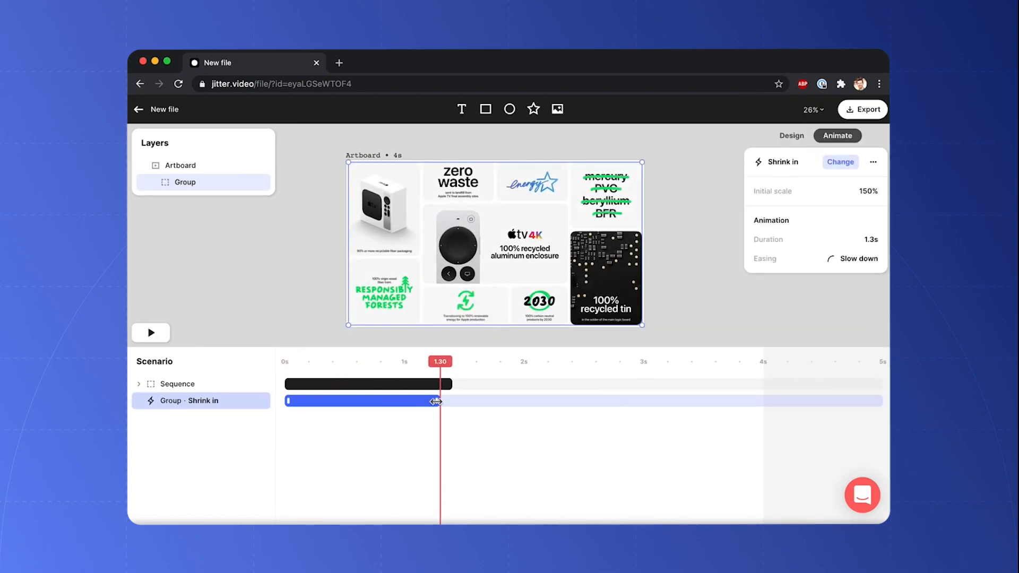
left_click_drag(434, 401, 452, 401)
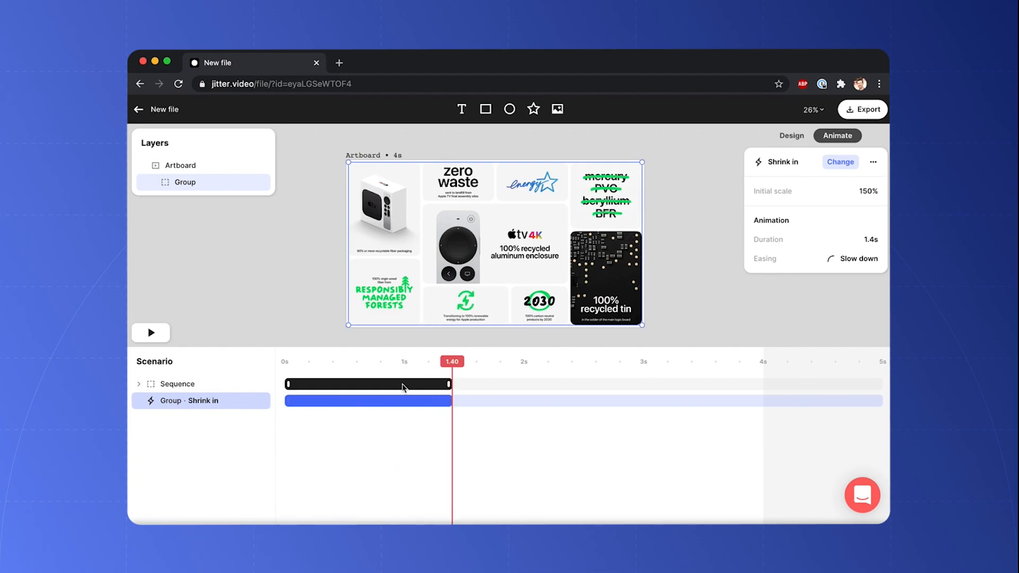
Shift the tiles' slide-in sequence later and play back the animation to preview it.
left_click(176, 383)
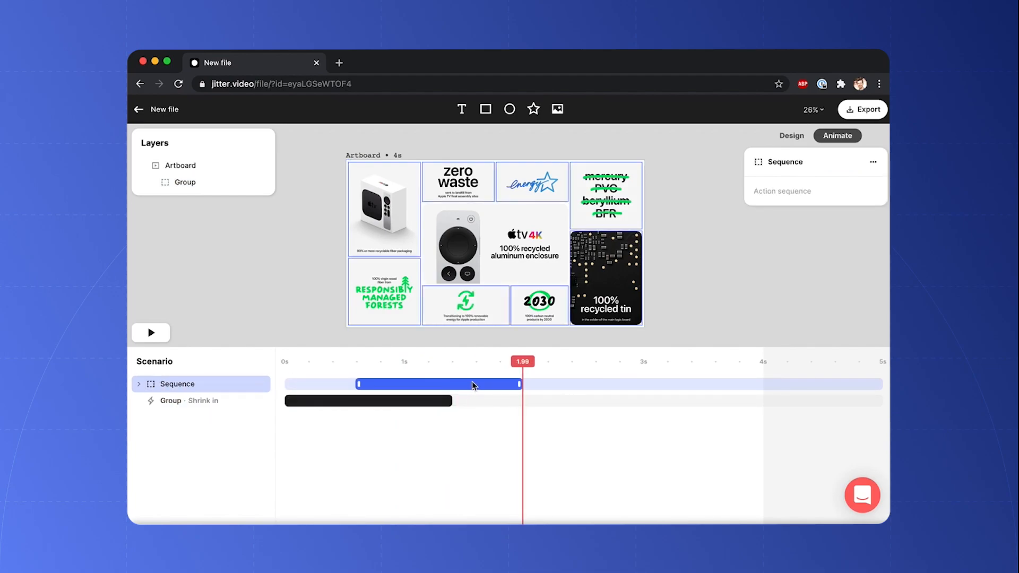
left_click(150, 332)
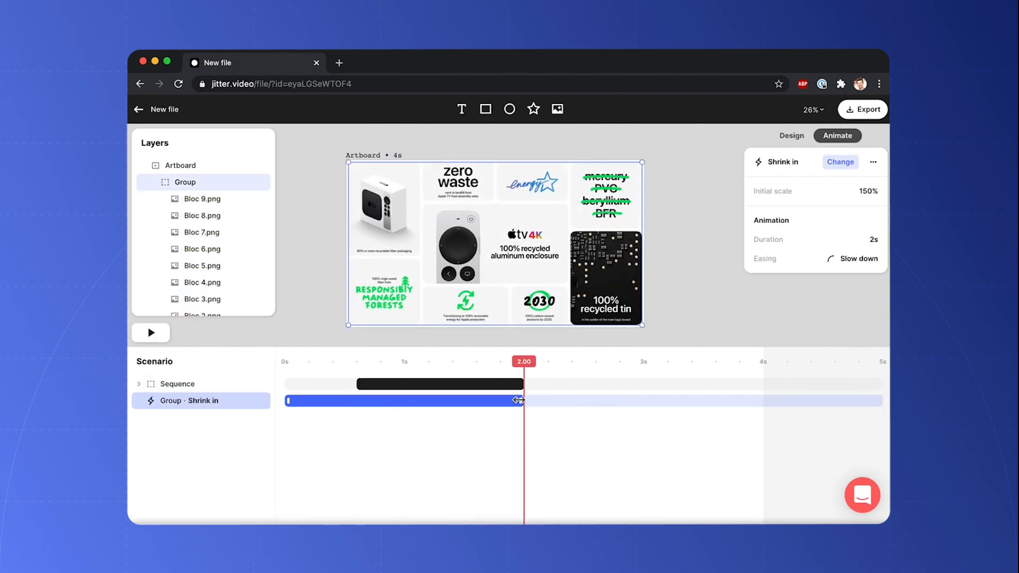
left_click(149, 332)
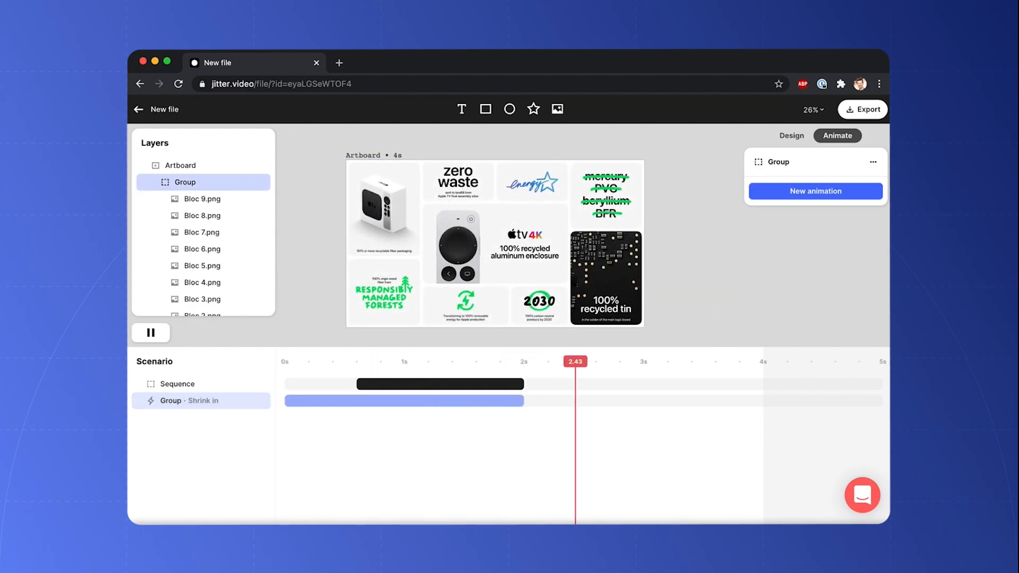
left_click(151, 332)
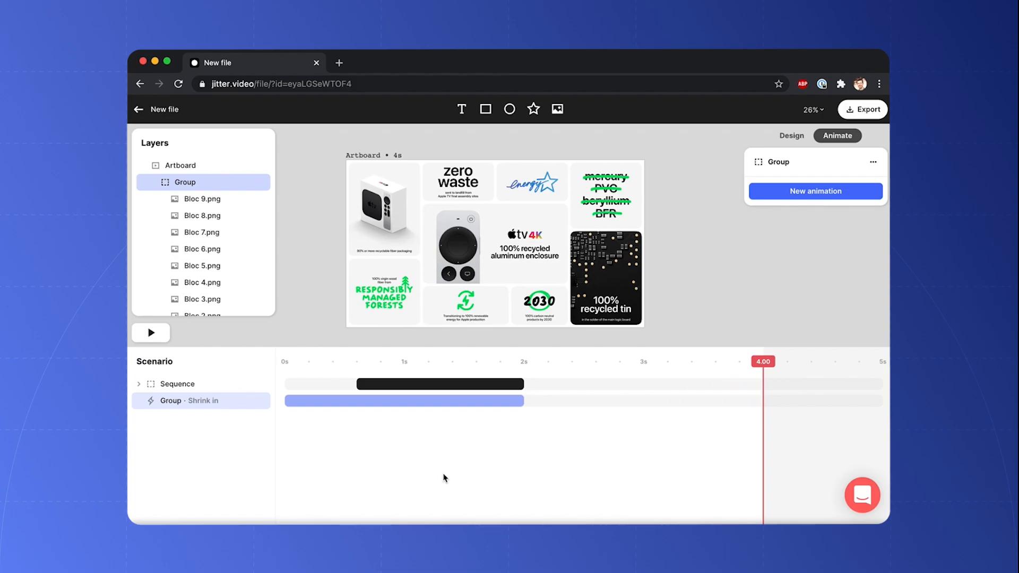